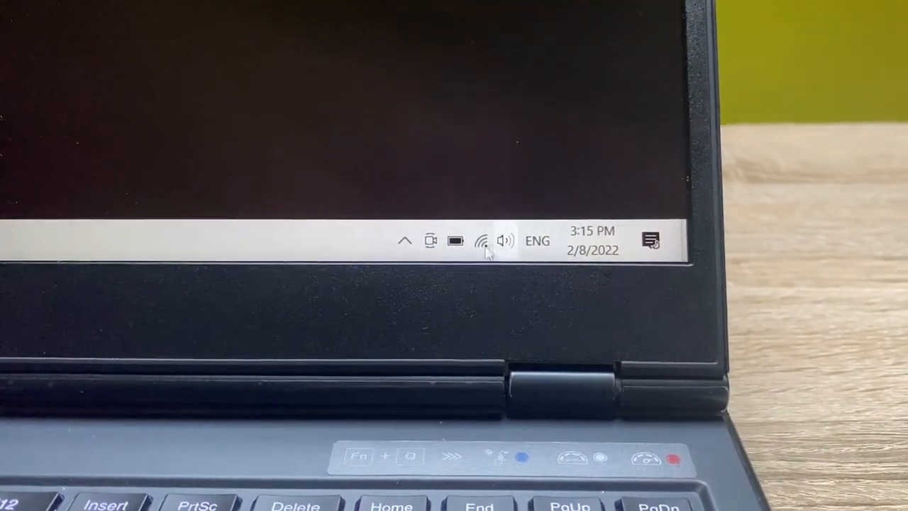
Bring up the taskbar battery flyout showing 100% charge and the battery saver option.
left_click(454, 241)
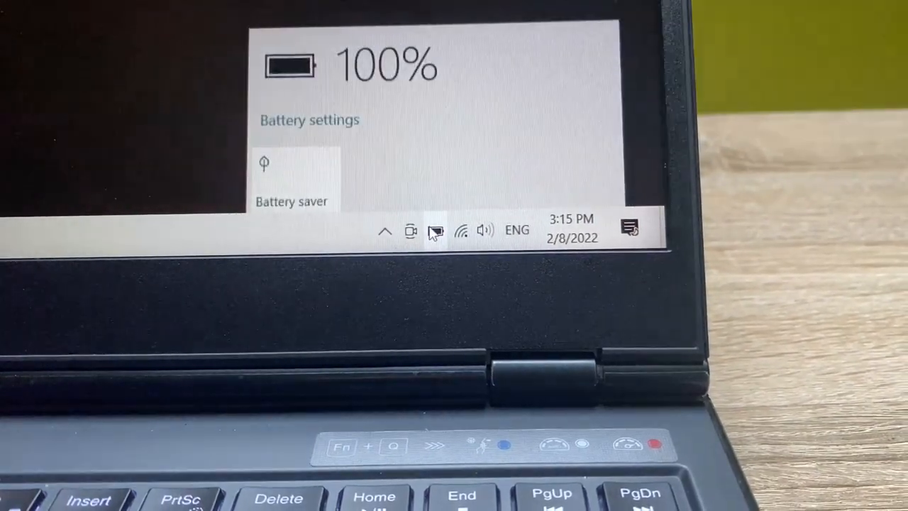